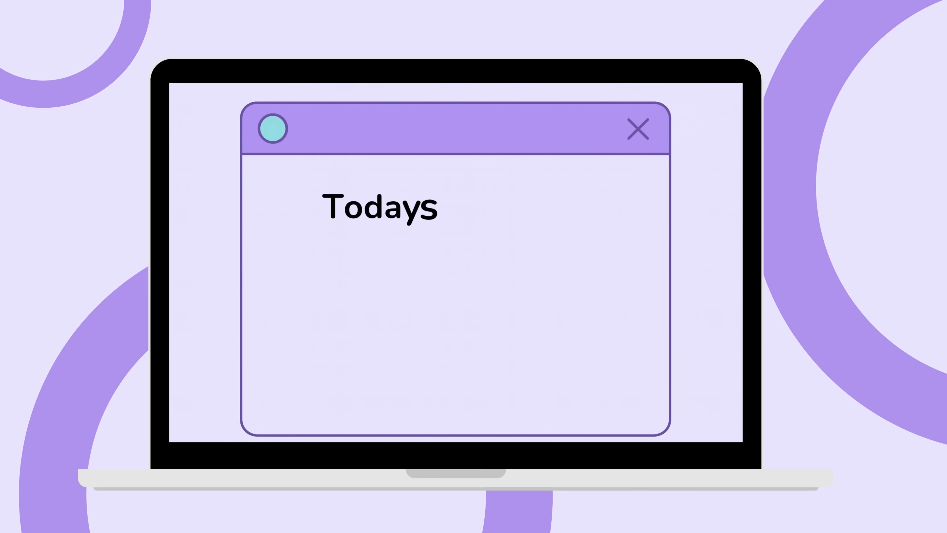
Let the intro type 'Todays goal: finish my essay' into the laptop window heading
type("goal:")
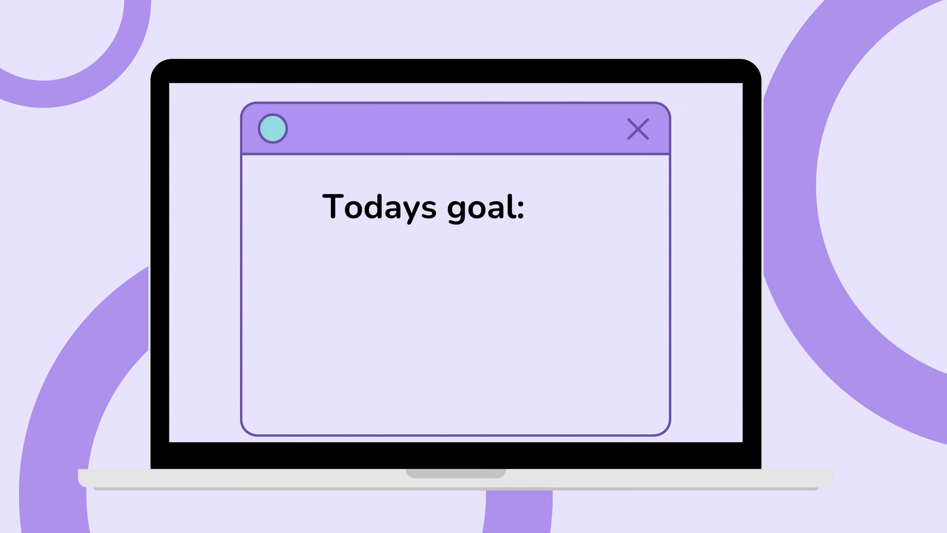
type("finish my essay")
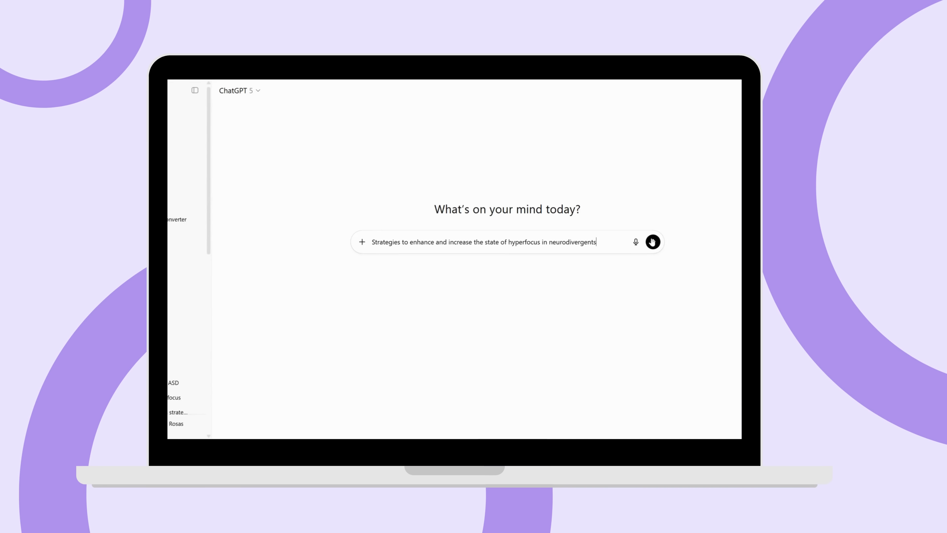
Send the hyperfocus strategies prompt and read through ChatGPT's structured overview answer
left_click(653, 242)
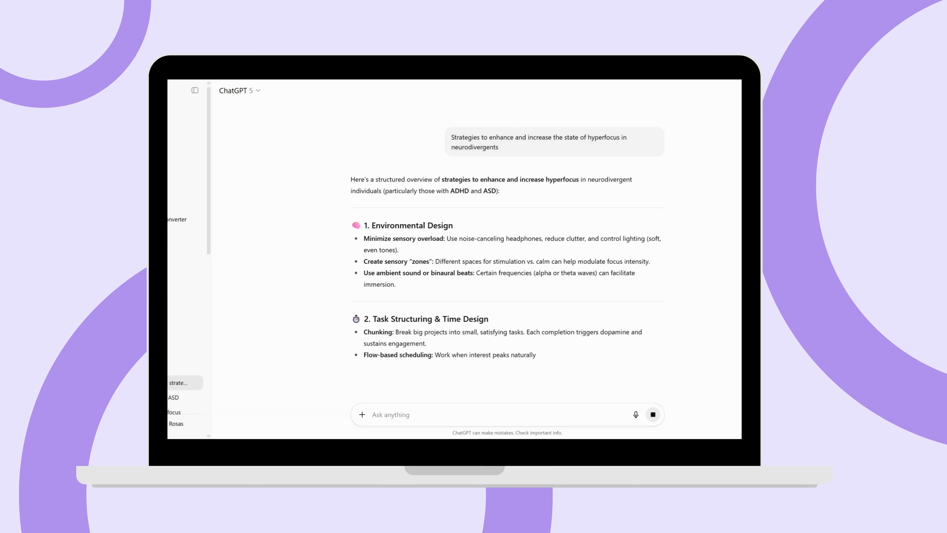
scroll("down", 3)
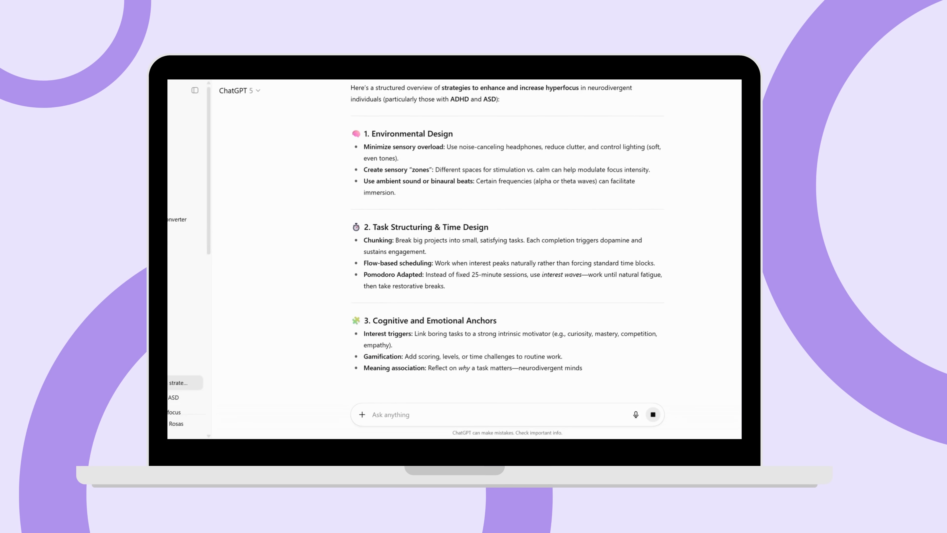
scroll("down", 3)
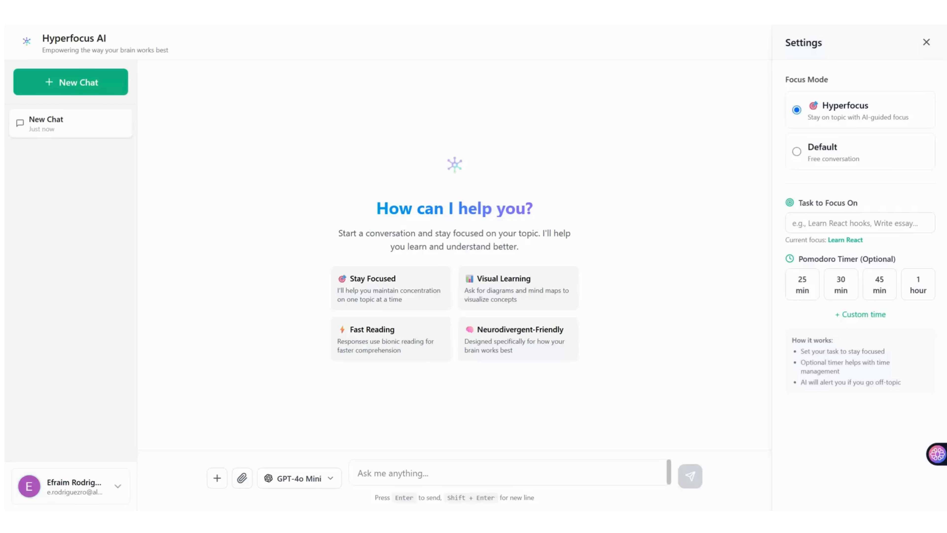
Set the task to Learn React, start a 25-minute timer, and ask 'How react works?'
type("Lear")
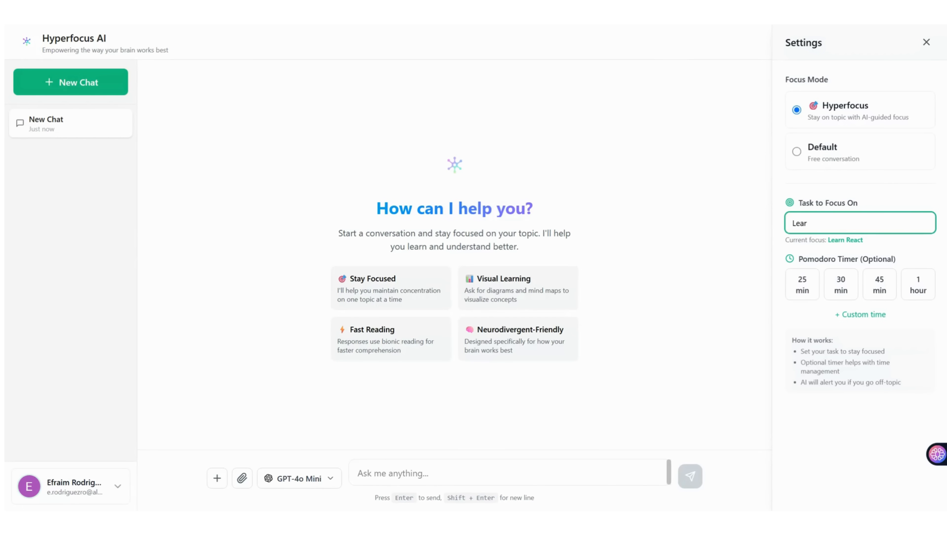
left_click(802, 284)
type("How react works?")
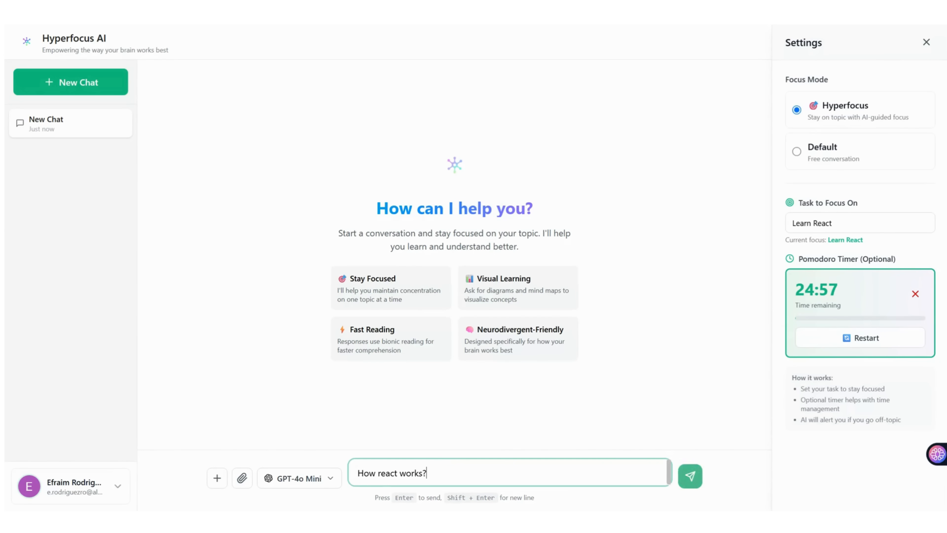
left_click(689, 476)
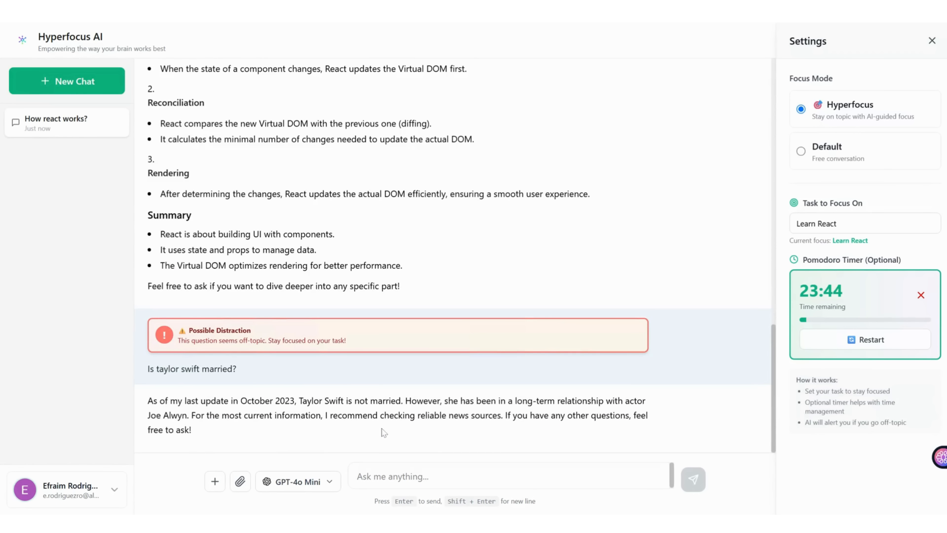
mouse_move(617, 26)
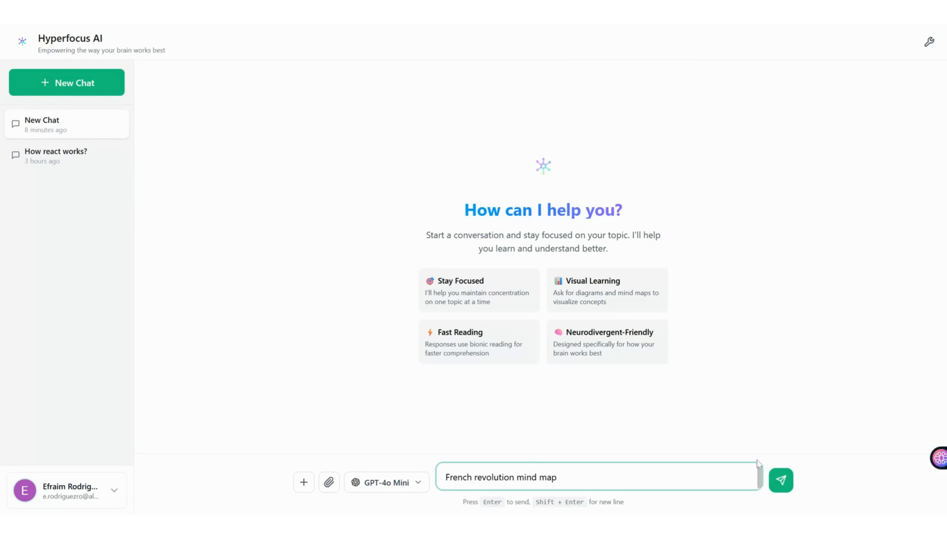
Request a French Revolution mind map and edit it with 'Replace causes with consequences'
left_click(781, 480)
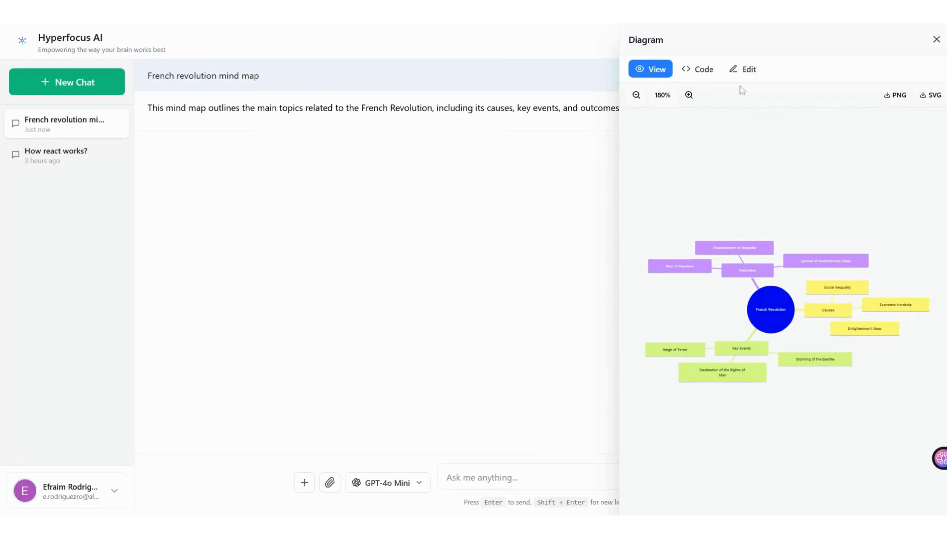
left_click(742, 68)
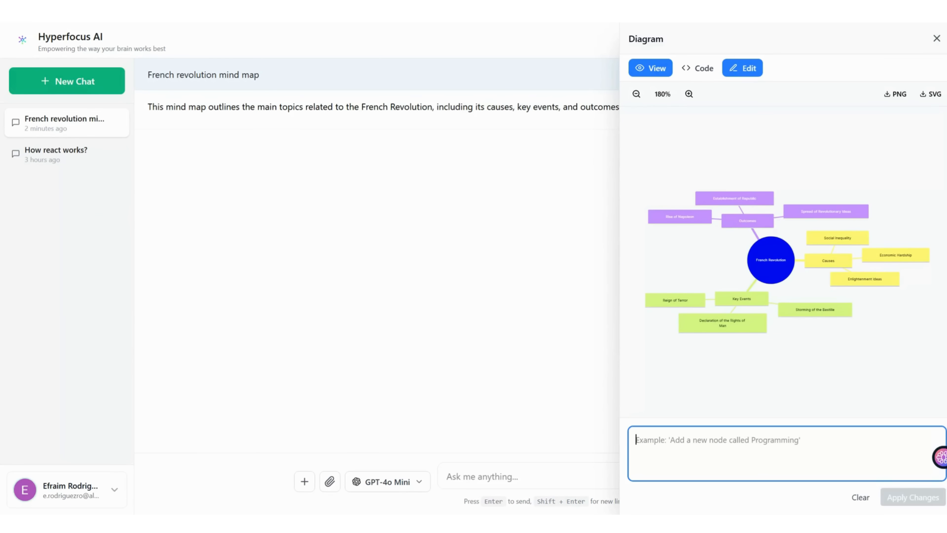
type("Replace causes with consequences")
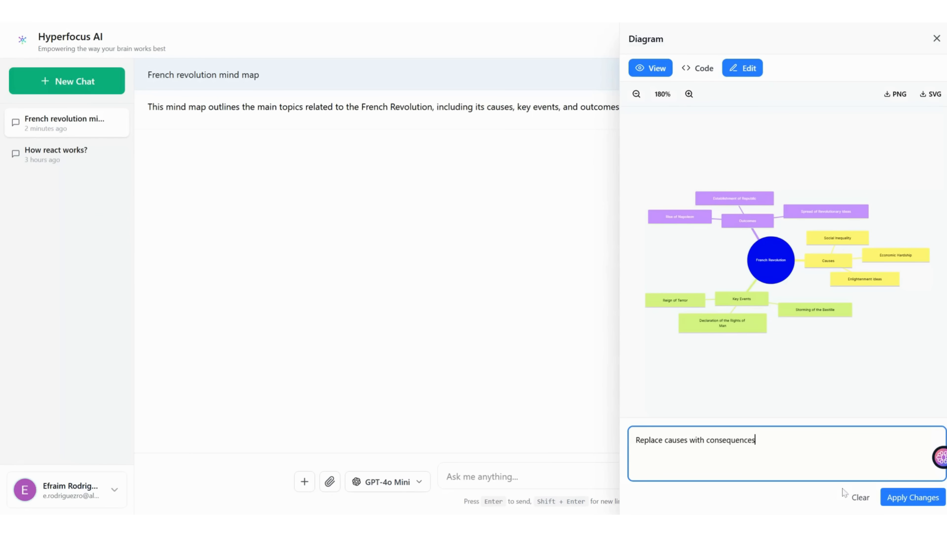
left_click(912, 497)
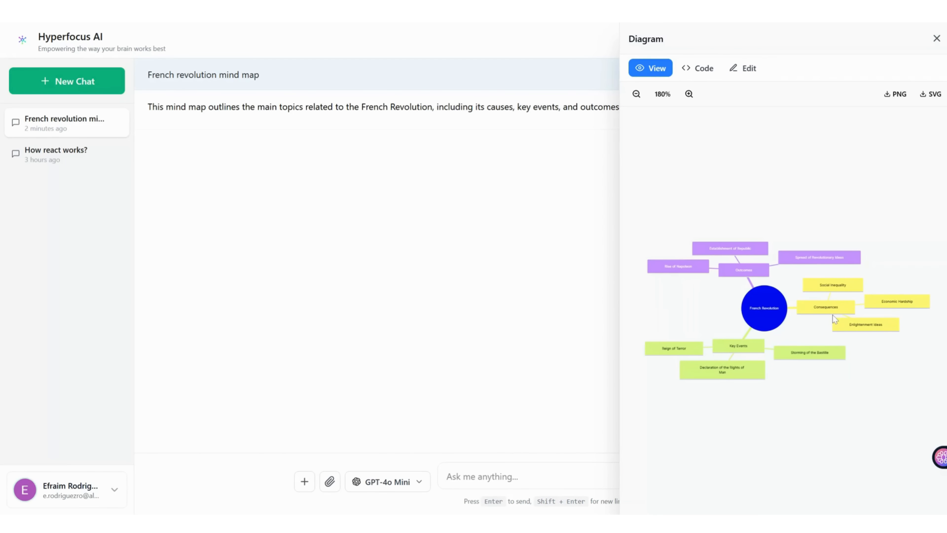
left_click(304, 488)
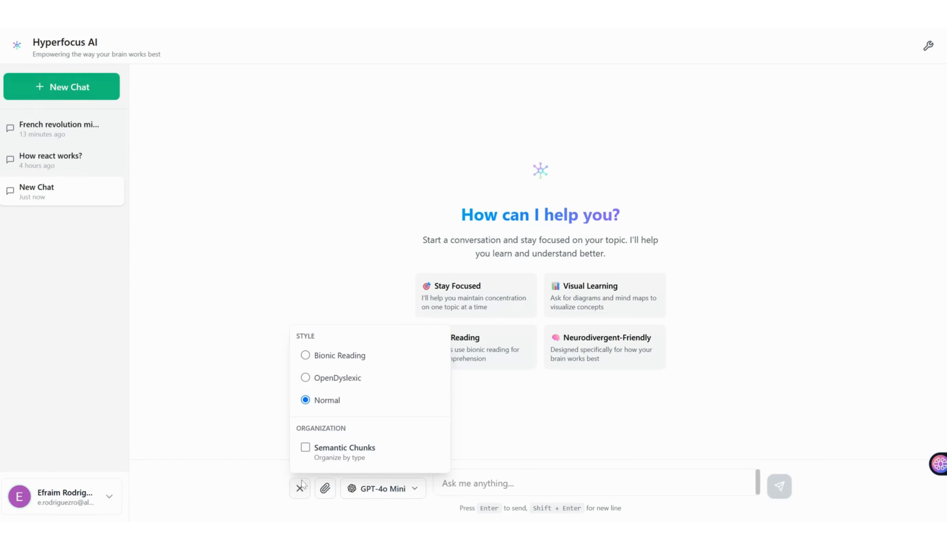
Ask about 'AI in Education' and read the colour-coded semantic-chunk overview
type("AI in Education")
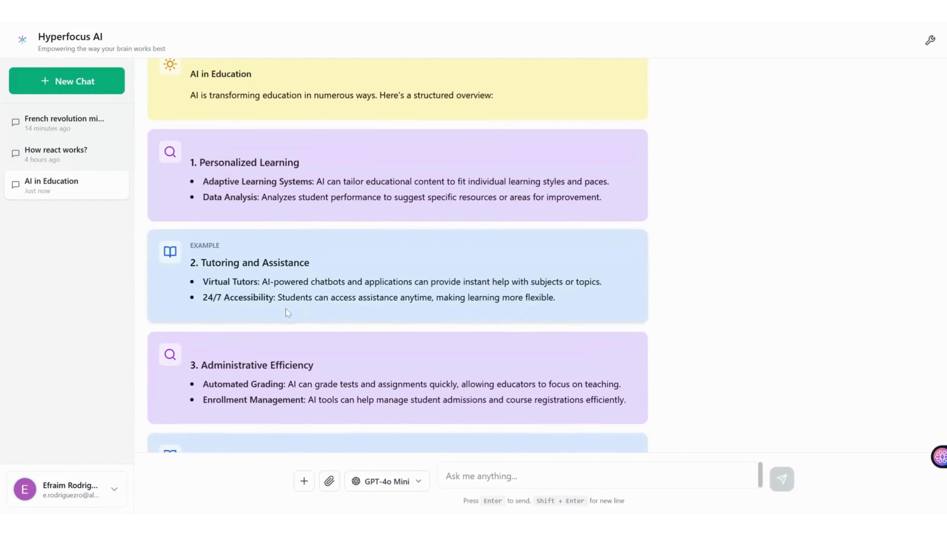
scroll("down", 3)
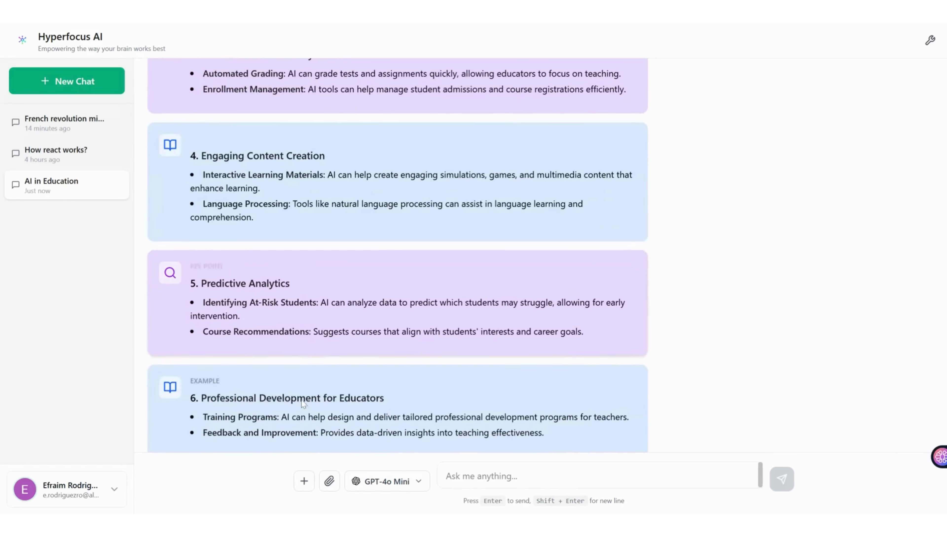
scroll("down", 3)
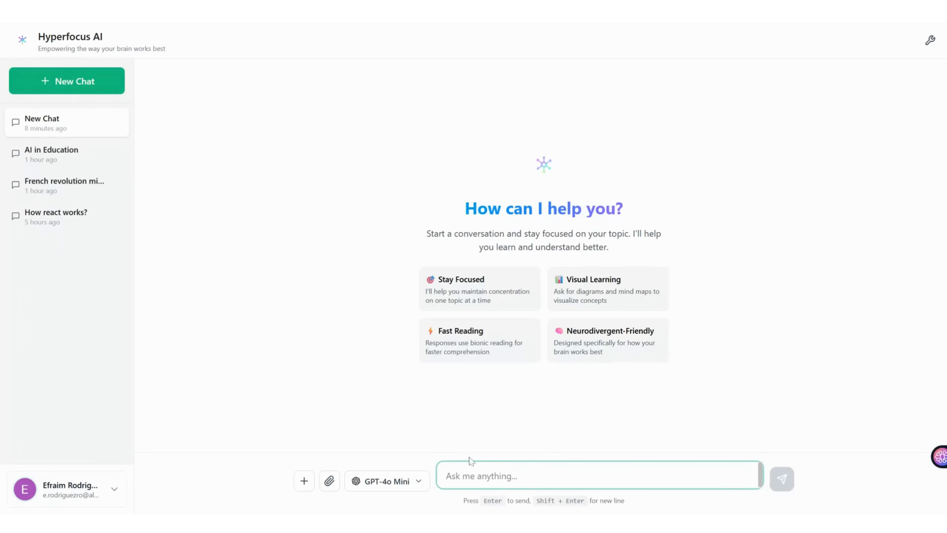
Ask 'Strategies for maintaining a state of hyperfocus' and view the OpenDyslexic-styled numbered answer
left_click(304, 482)
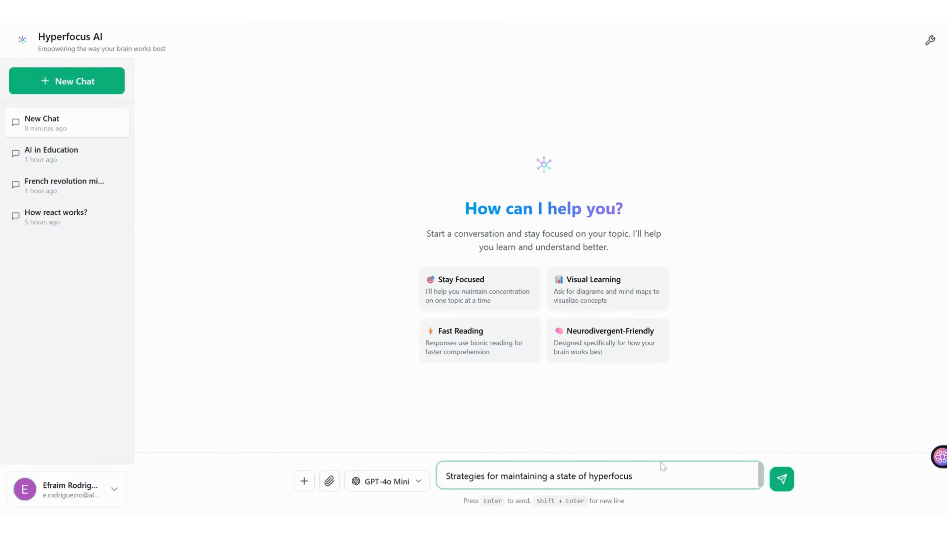
left_click(781, 478)
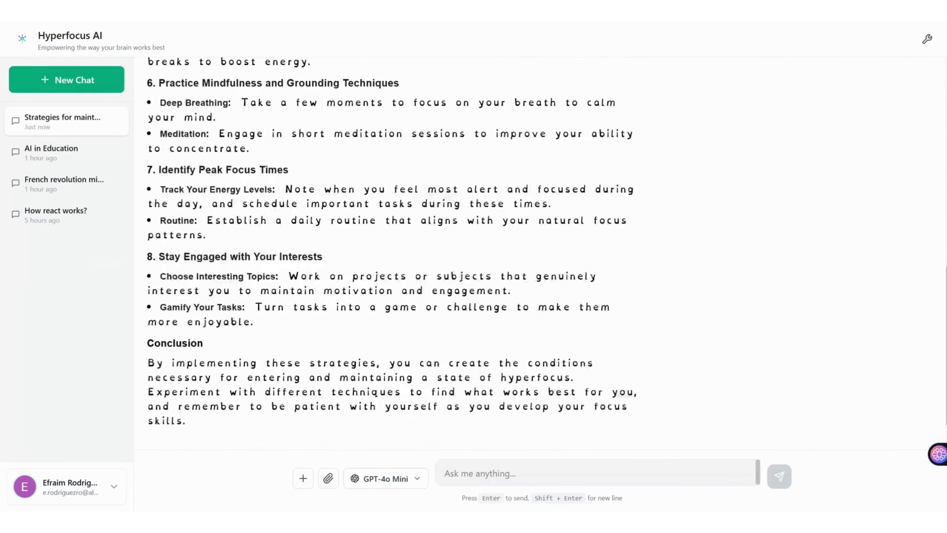
scroll("up", 3)
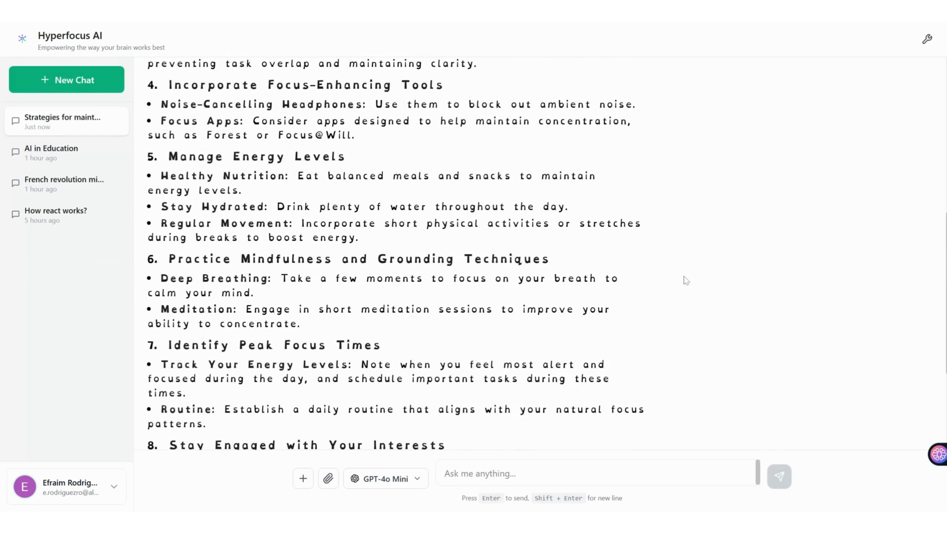